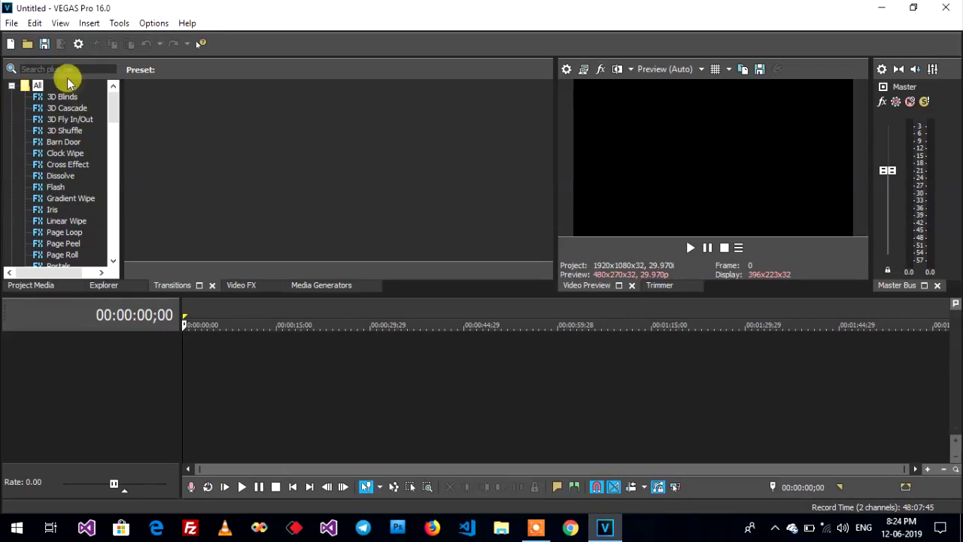
# - Import ice_video_20190612-000439.mov from the Desktop, answering No to matching project video settings
pyautogui.click(27, 43)
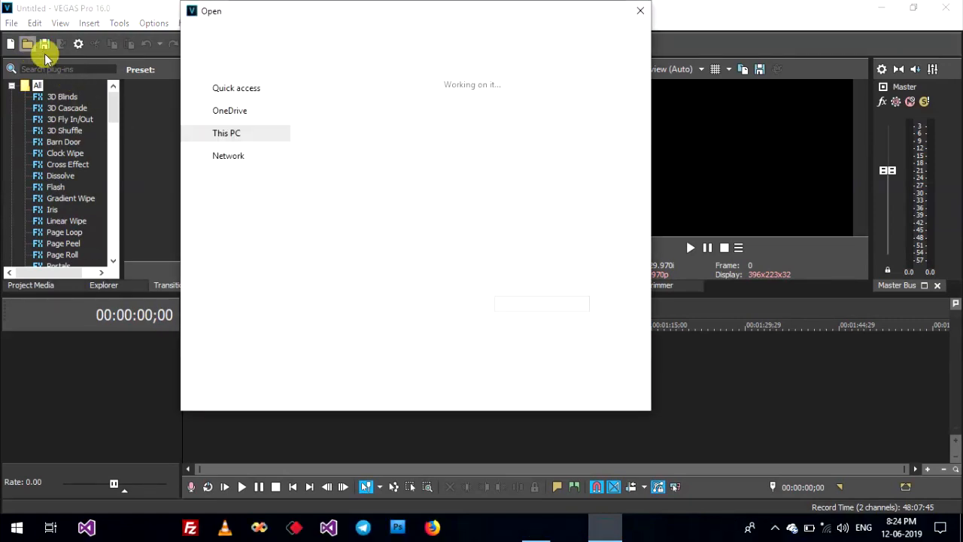
pyautogui.click(231, 139)
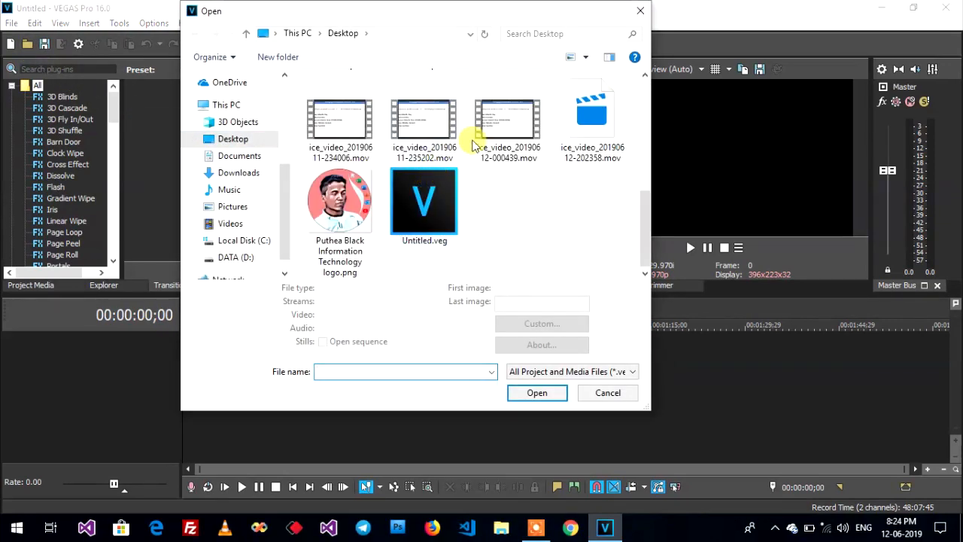
pyautogui.click(508, 120)
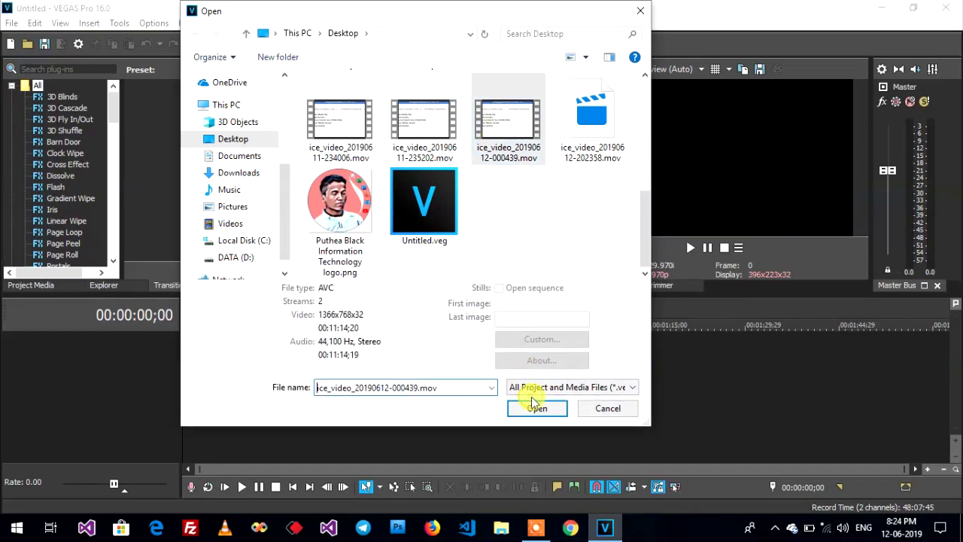
pyautogui.click(535, 408)
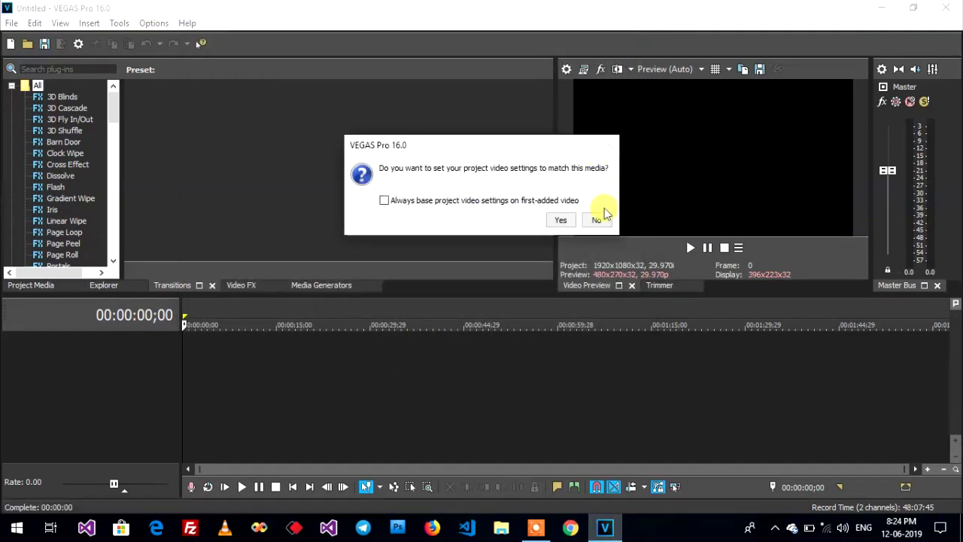
pyautogui.click(595, 220)
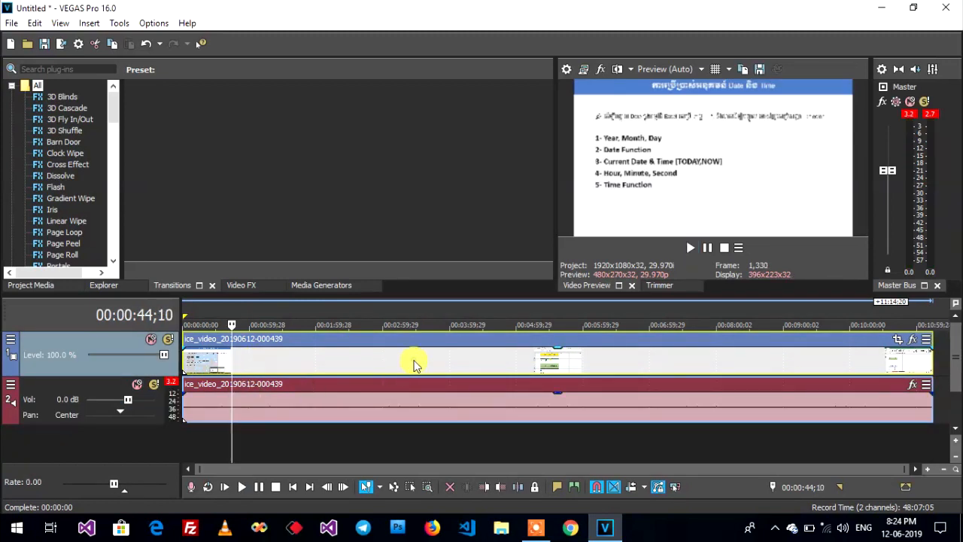
pyautogui.click(461, 325)
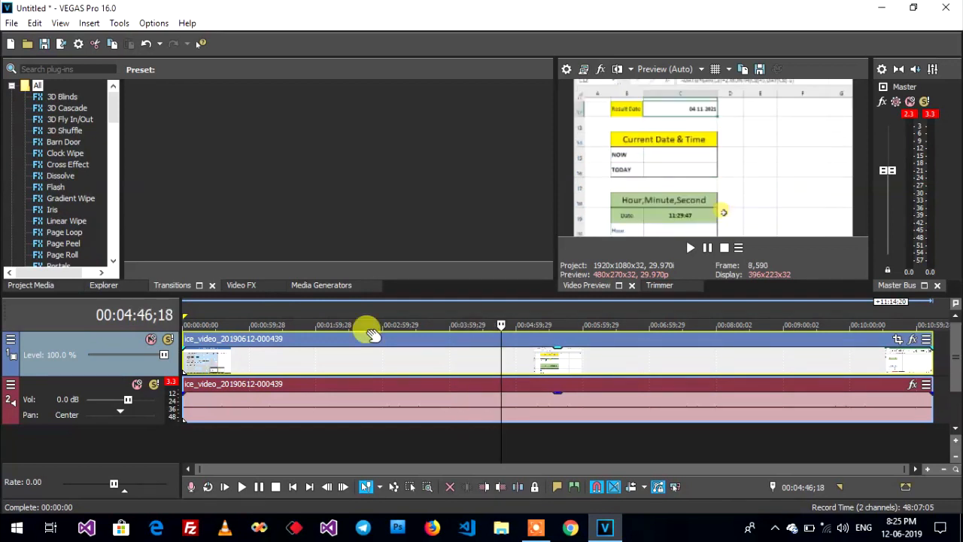
pyautogui.press('shift')
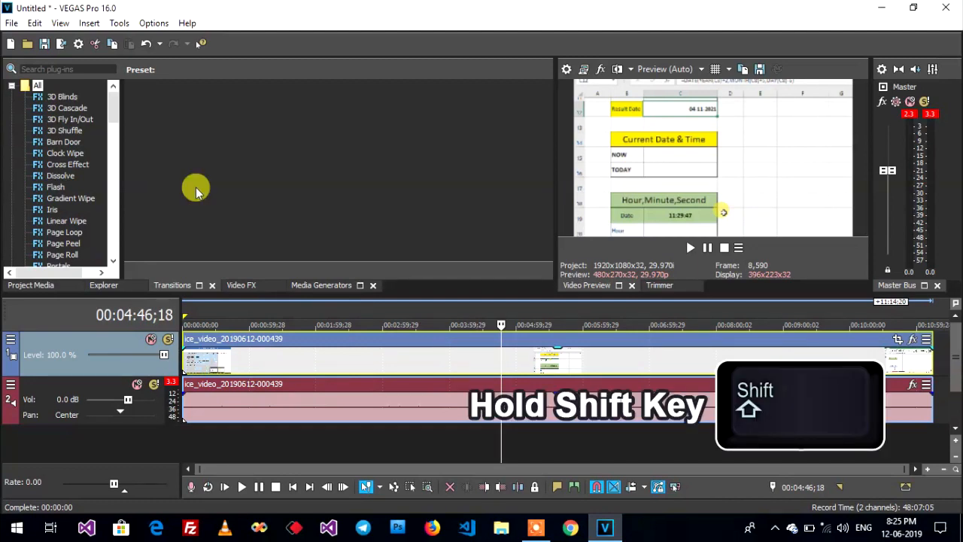
# - Reach the Internal preferences via Shift + Options > Preferences and focus the name filter box
pyautogui.click(154, 23)
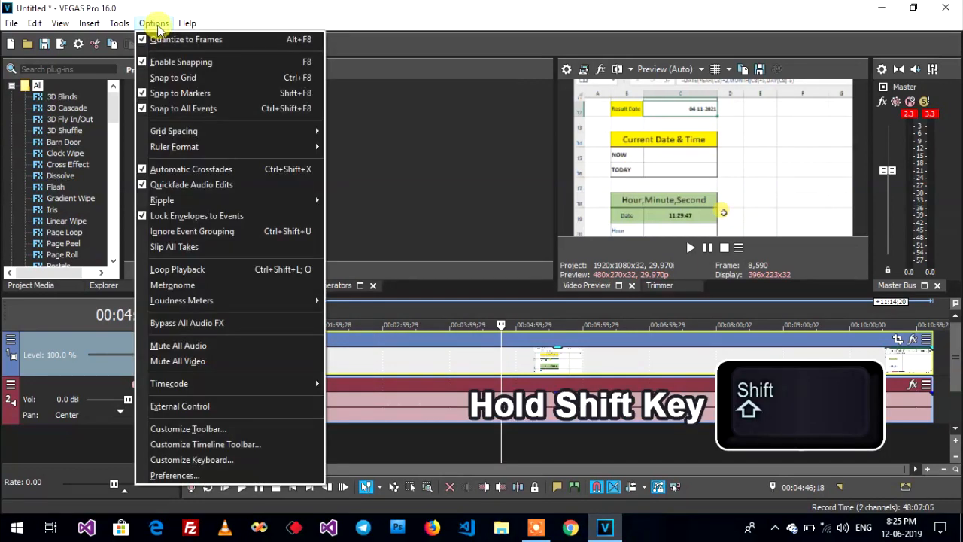
pyautogui.click(175, 476)
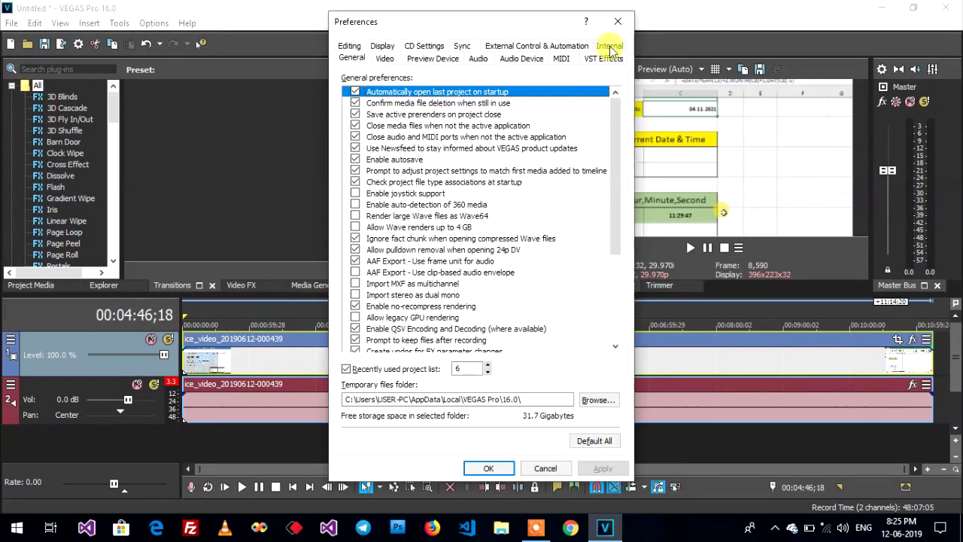
pyautogui.click(609, 45)
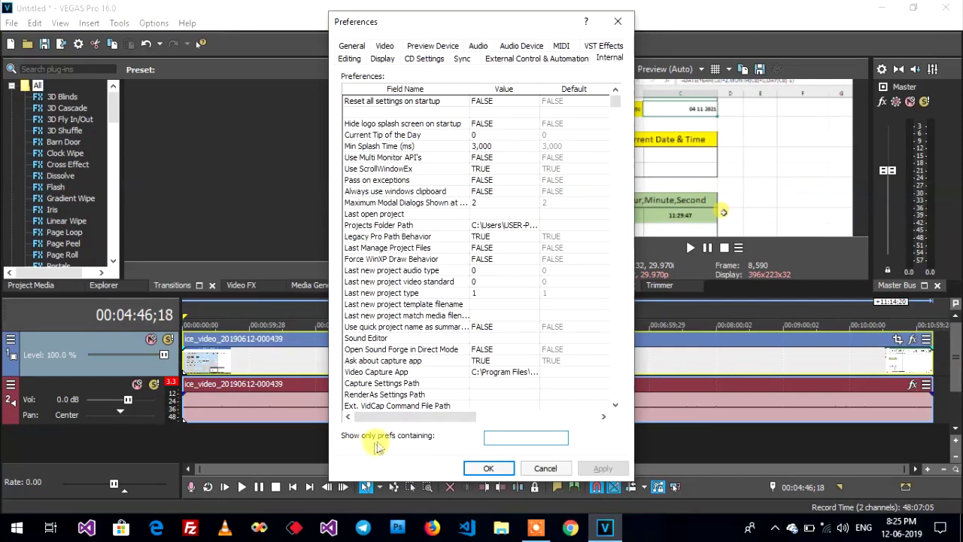
pyautogui.click(525, 437)
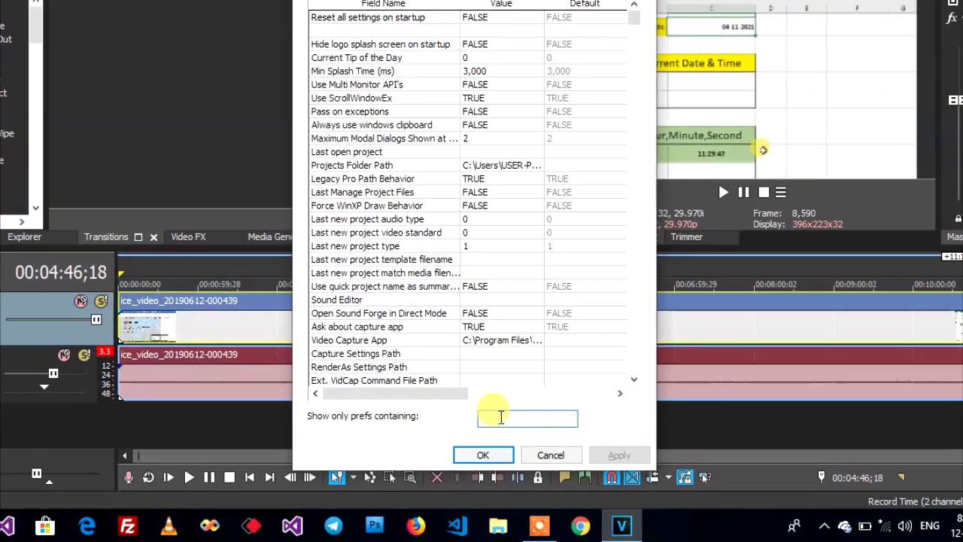
# - Filter prefs by 'so4 Com' and set Enable So4 Compound Reader's value to FALSE
pyautogui.write('so4')
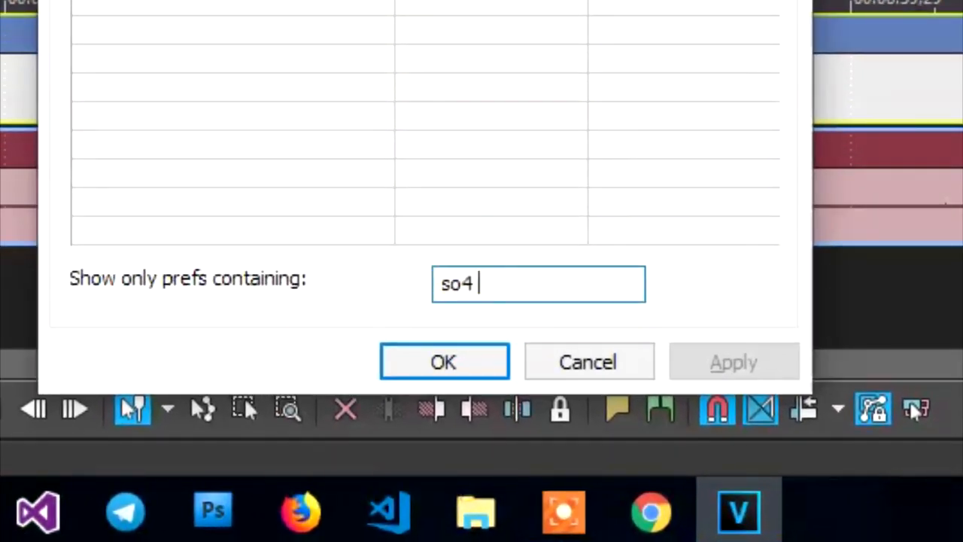
pyautogui.write('Compound')
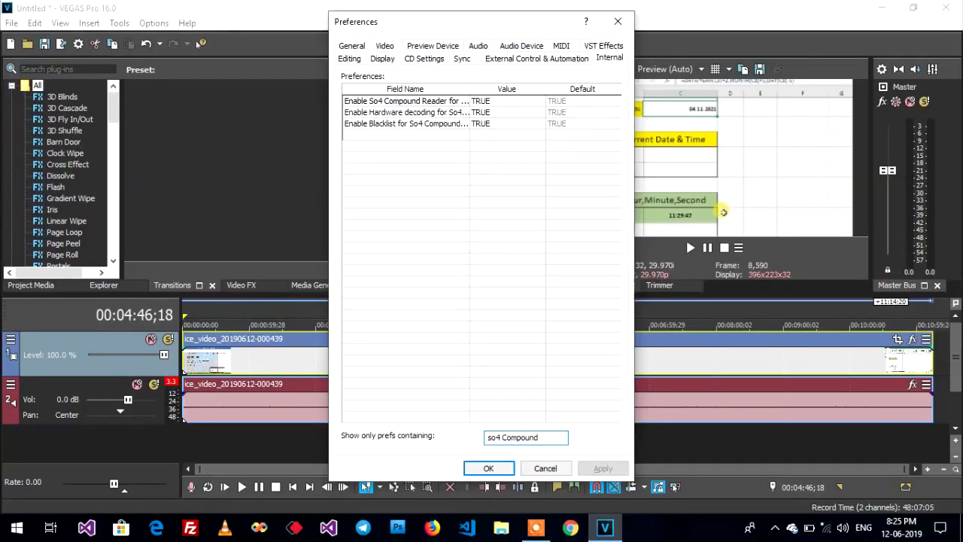
pyautogui.click(417, 101)
pyautogui.write('F')
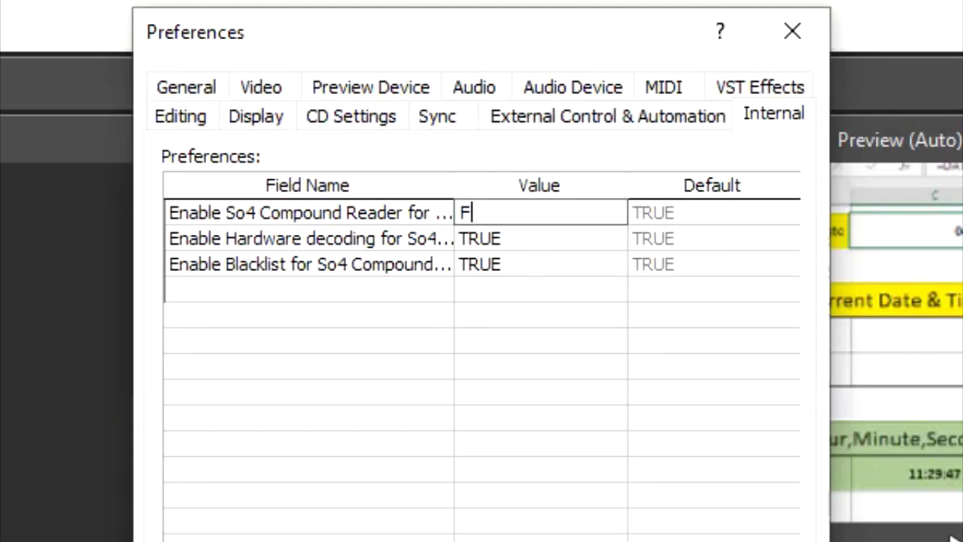
pyautogui.write('ALSE')
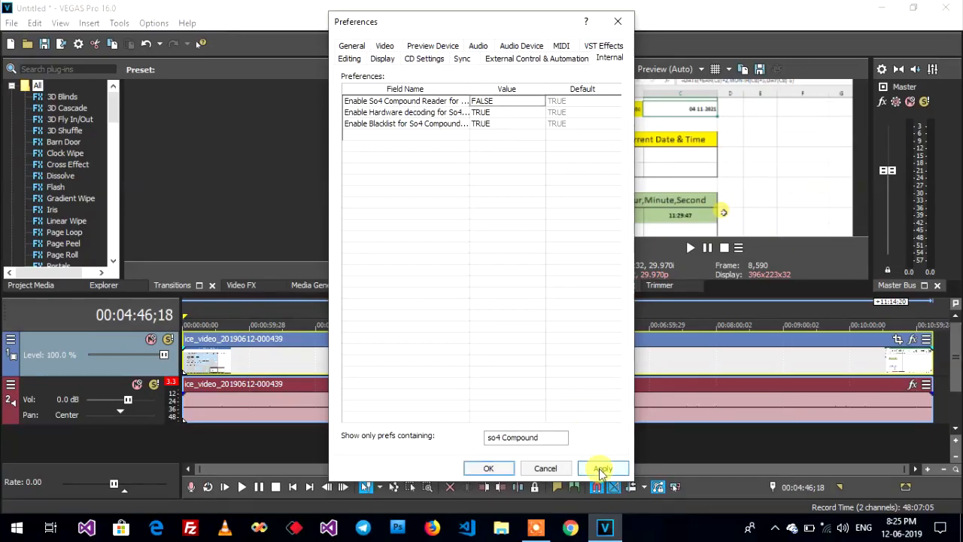
# - Apply the change, acknowledge the restart notice and close Preferences with OK
pyautogui.click(602, 468)
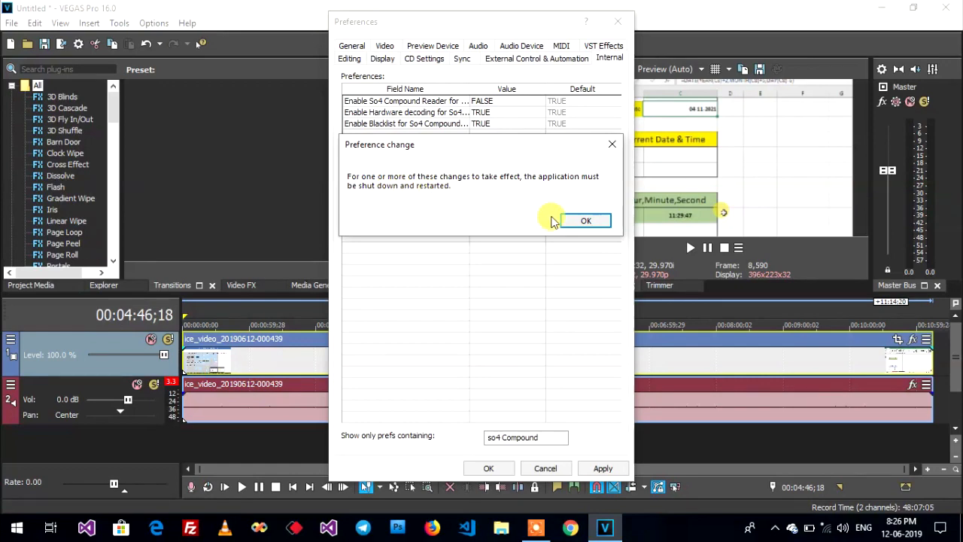
pyautogui.click(585, 219)
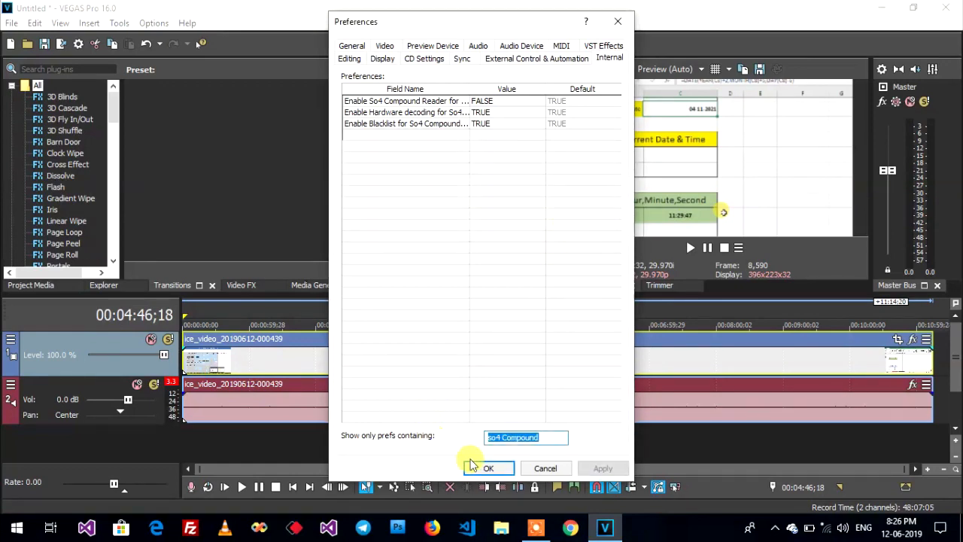
pyautogui.click(487, 466)
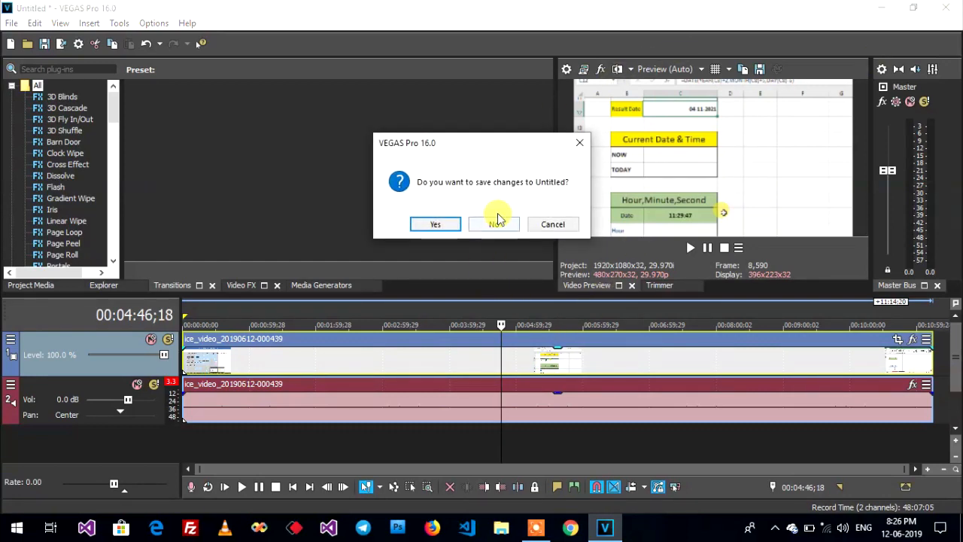
# - Quit without saving Untitled, restart, and select ice_video_20190612-000439.mov in the Open dialog
pyautogui.click(493, 223)
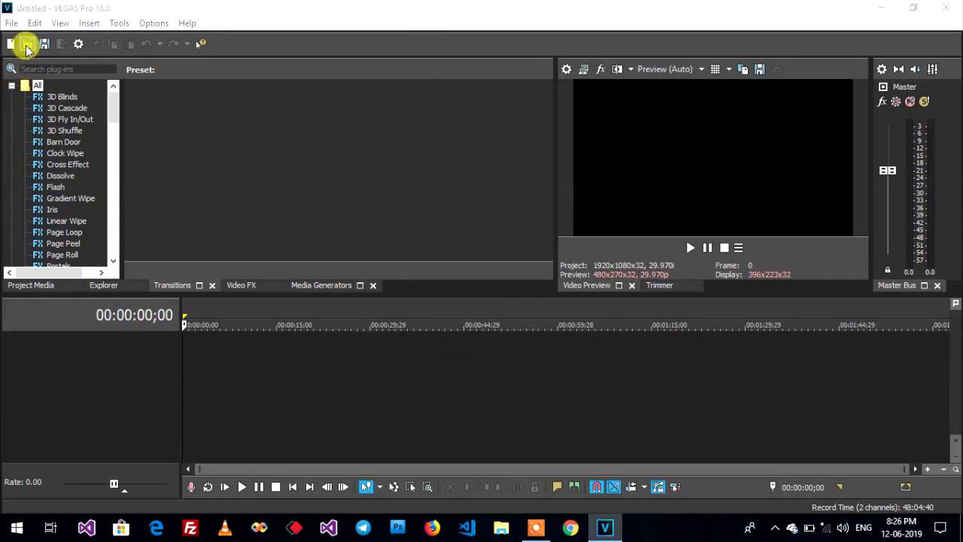
pyautogui.click(27, 44)
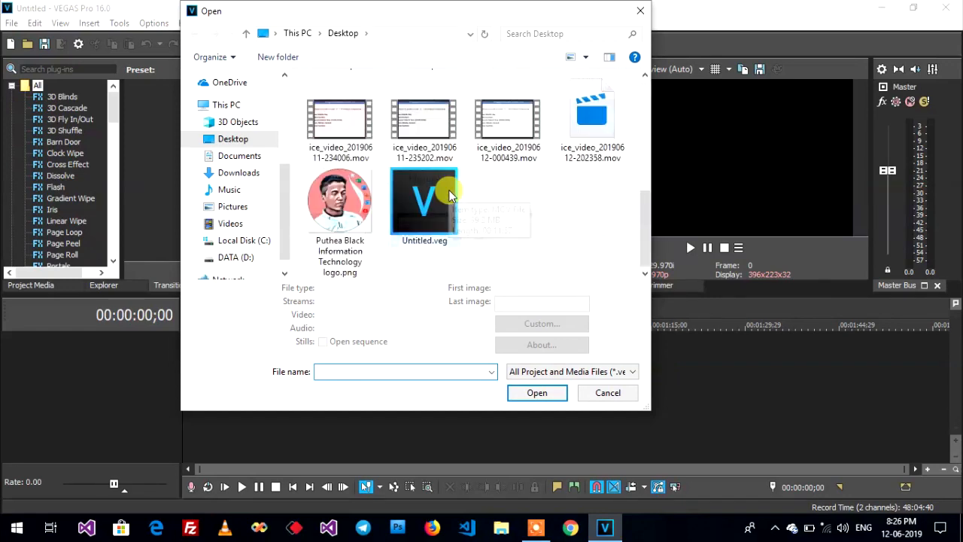
pyautogui.click(509, 121)
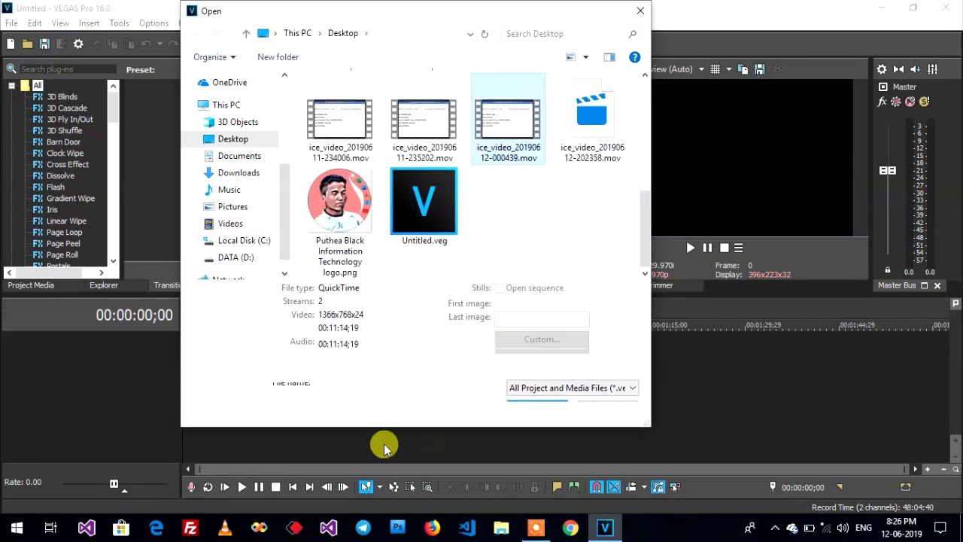